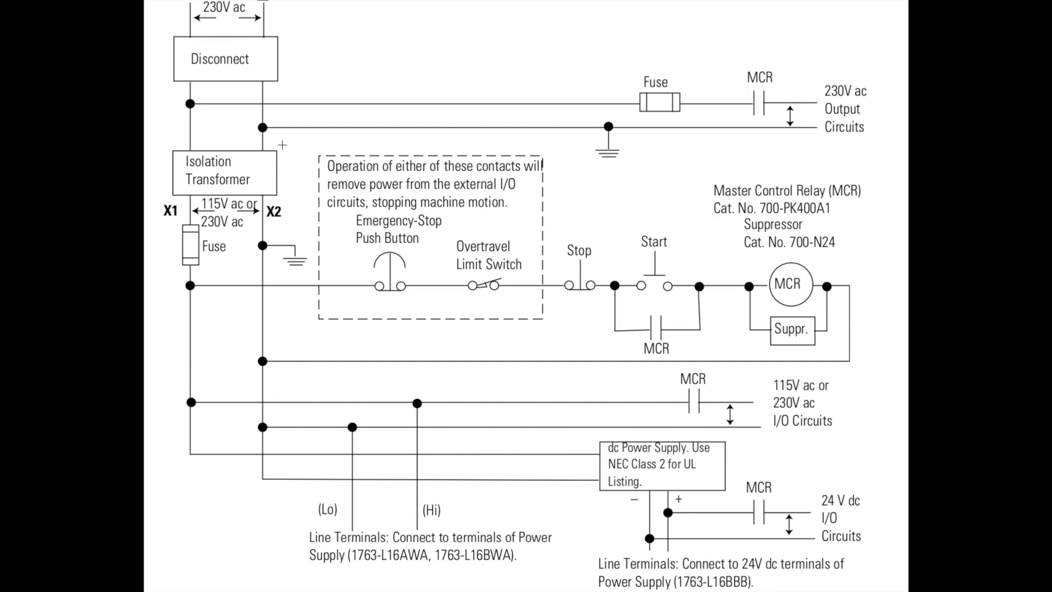
Outline the emergency-stop rung and MCR relay coil with a selection rectangle.
left_click_drag(278, 142, 772, 400)
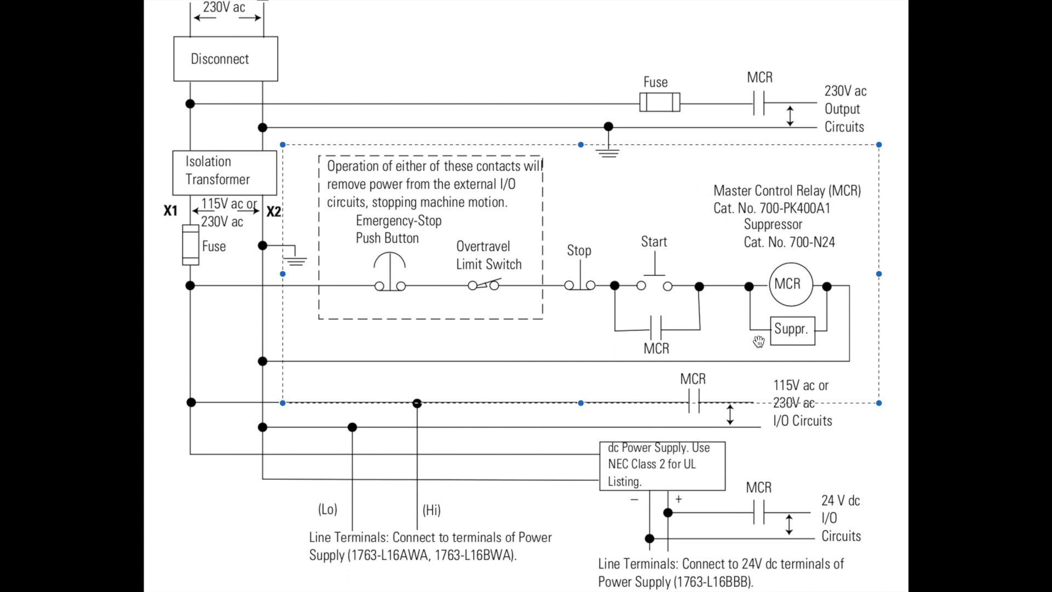
mouse_move(694, 226)
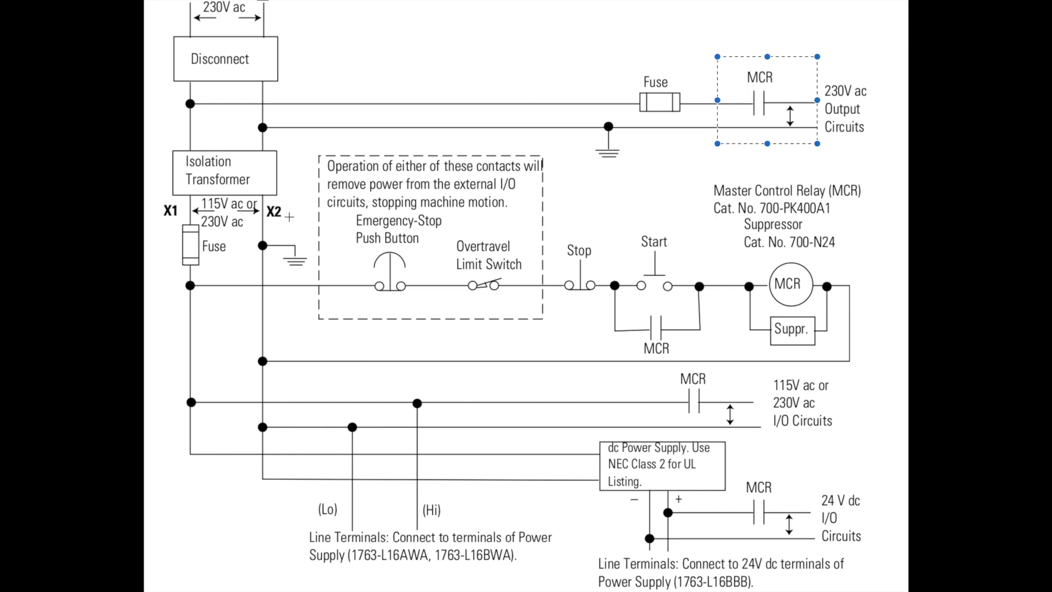
Draw a selection rectangle over the E-stop rung and stretch it to cover the MCR coil.
left_click_drag(817, 144, 865, 386)
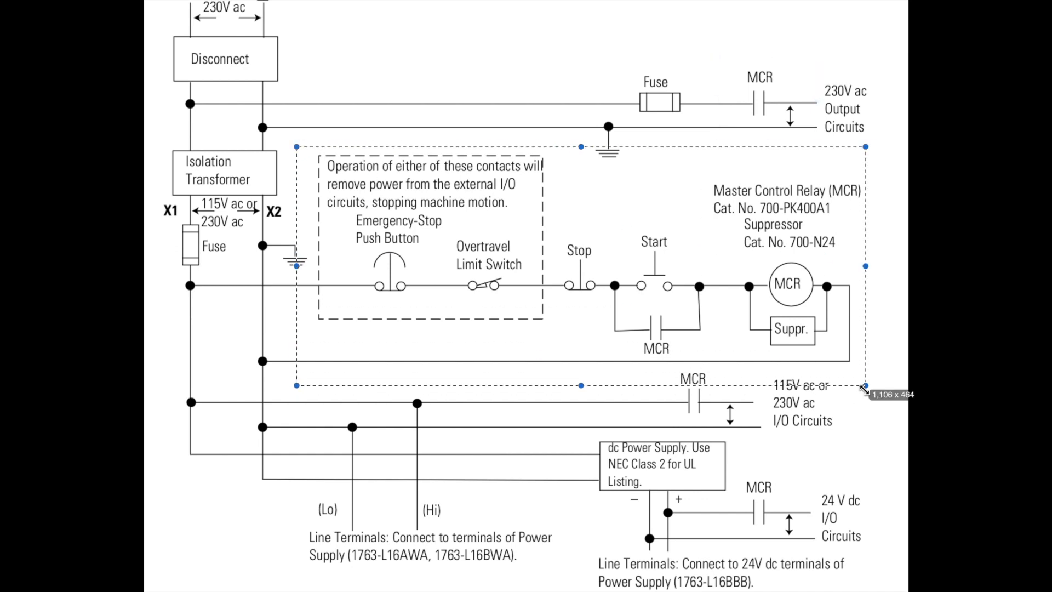
left_click_drag(865, 388, 872, 391)
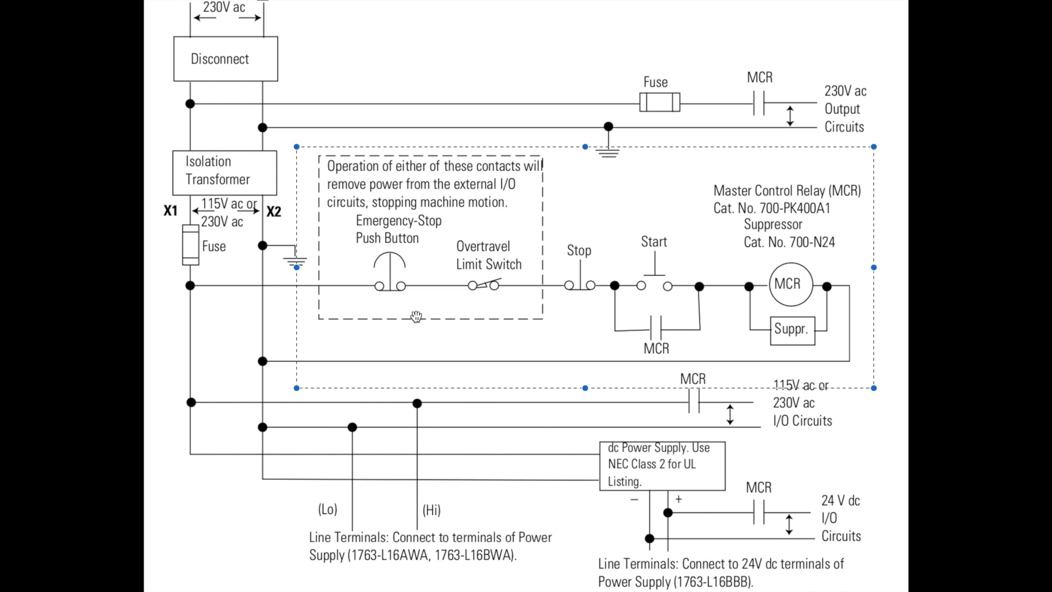
mouse_move(533, 304)
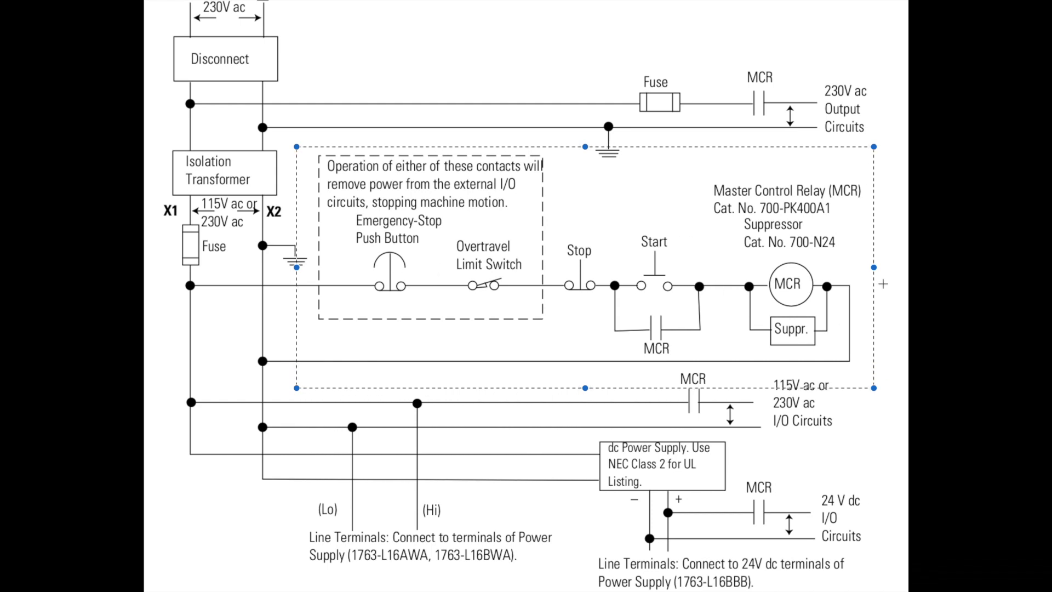
Clear the selection, re-outline the E-stop rung, then box just the MCR coil and suppressor.
left_click(390, 287)
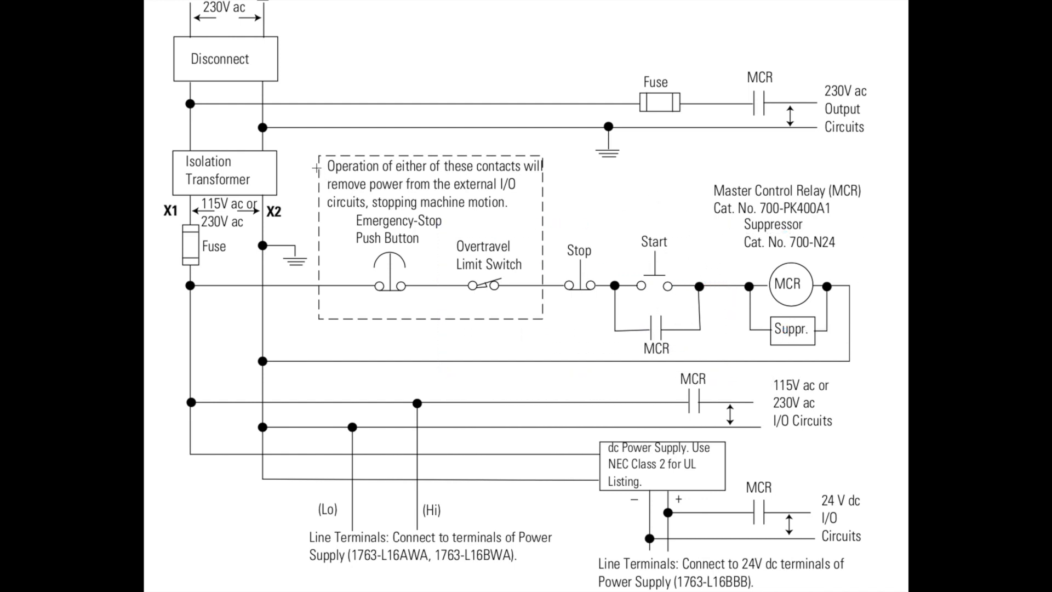
left_click_drag(303, 153, 869, 378)
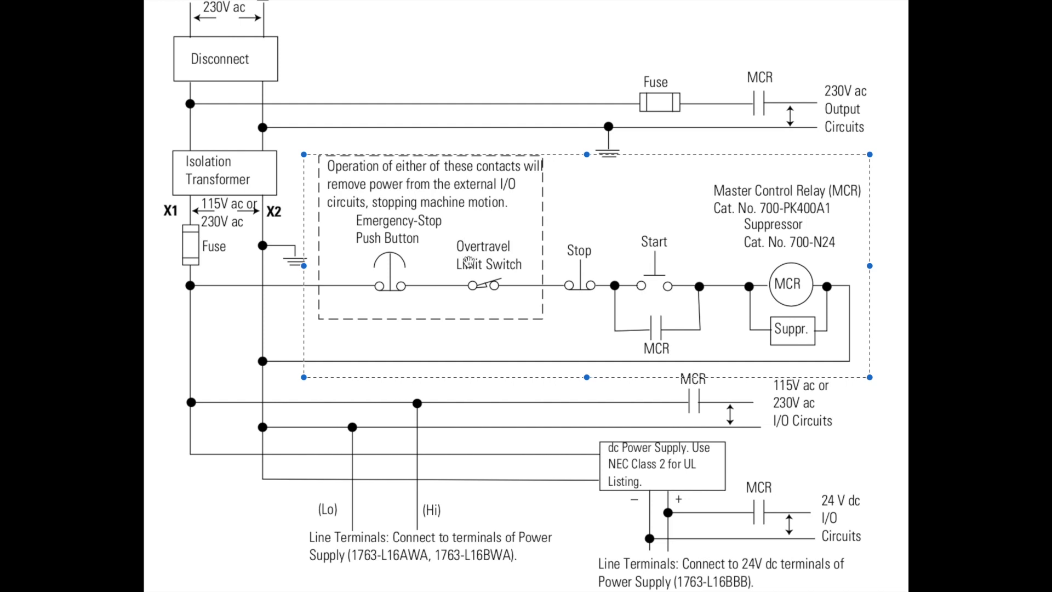
mouse_move(627, 309)
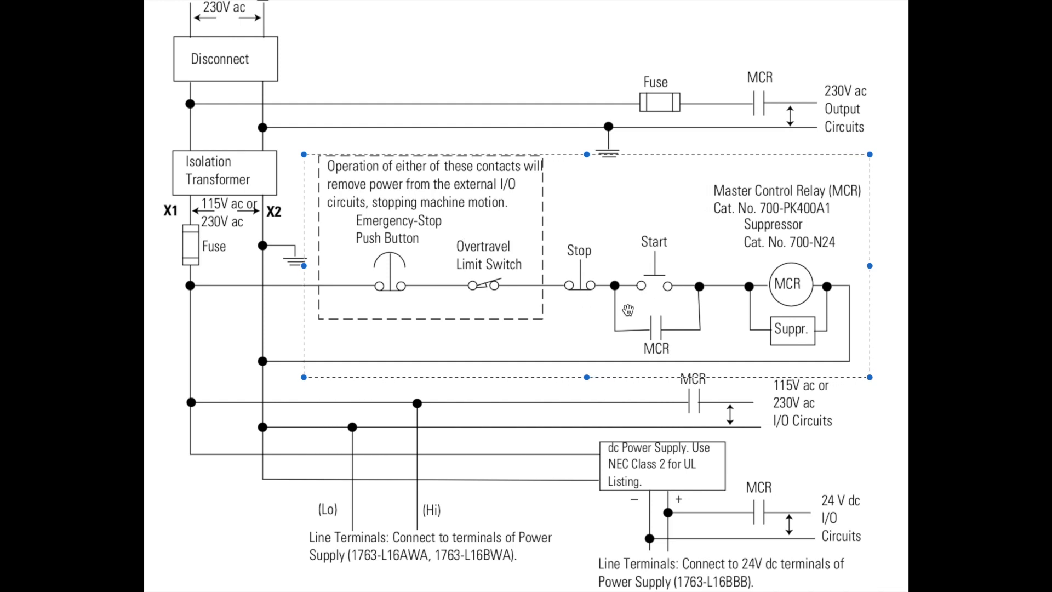
mouse_move(791, 305)
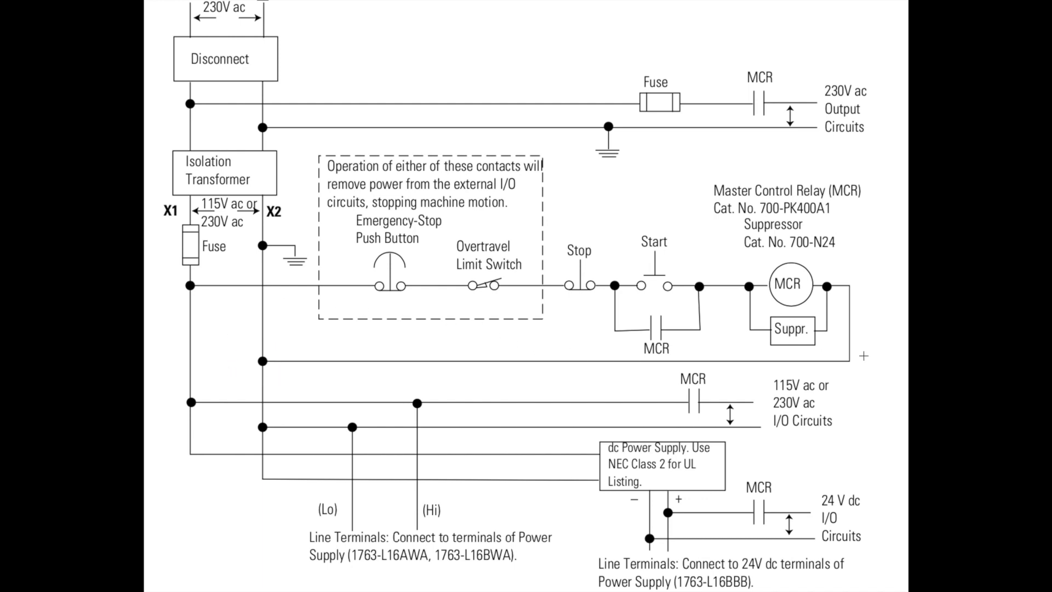
left_click_drag(705, 223, 871, 341)
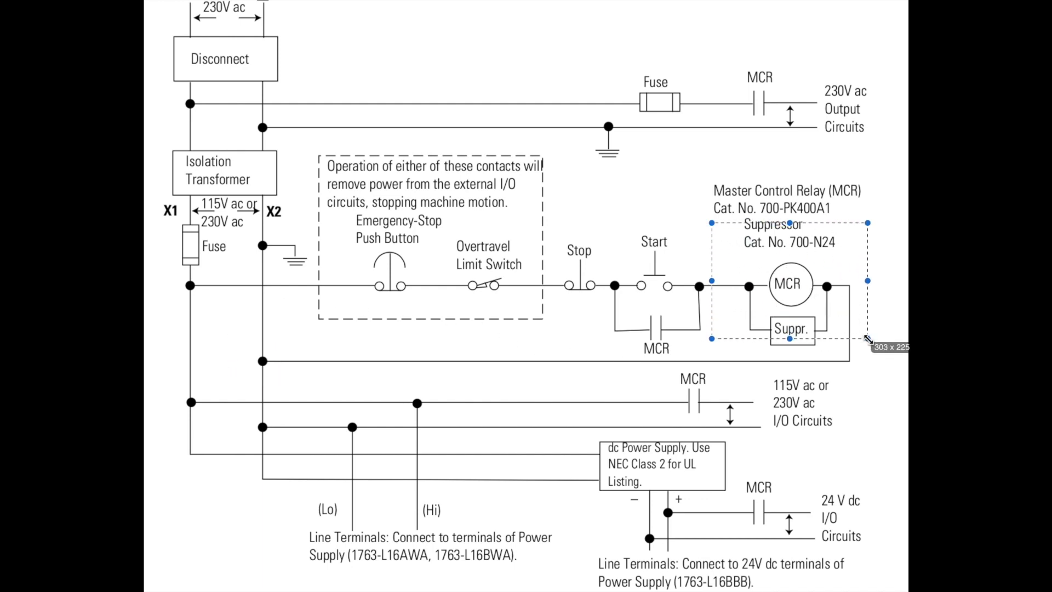